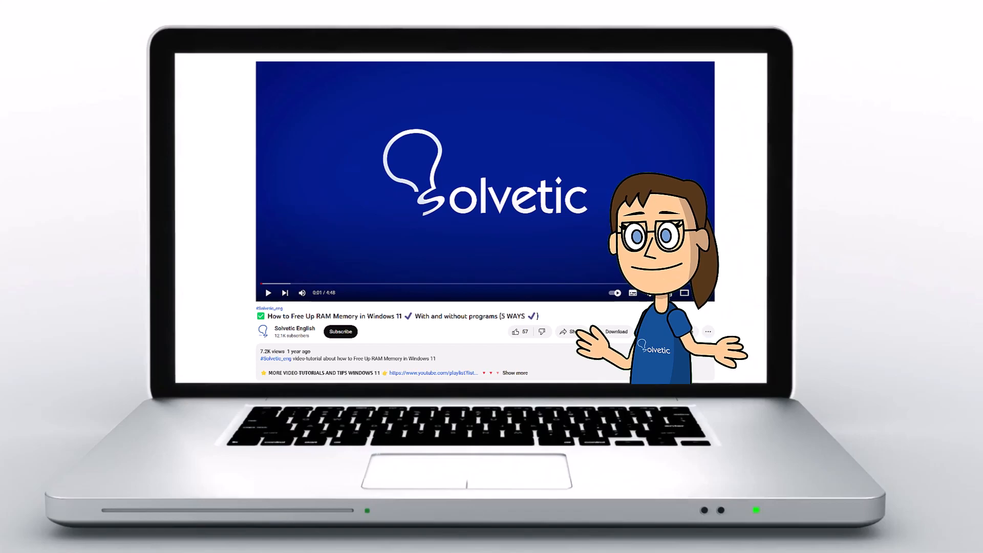
Search 'network', view network connections and bring up Ethernet0's context menu.
left_click(515, 373)
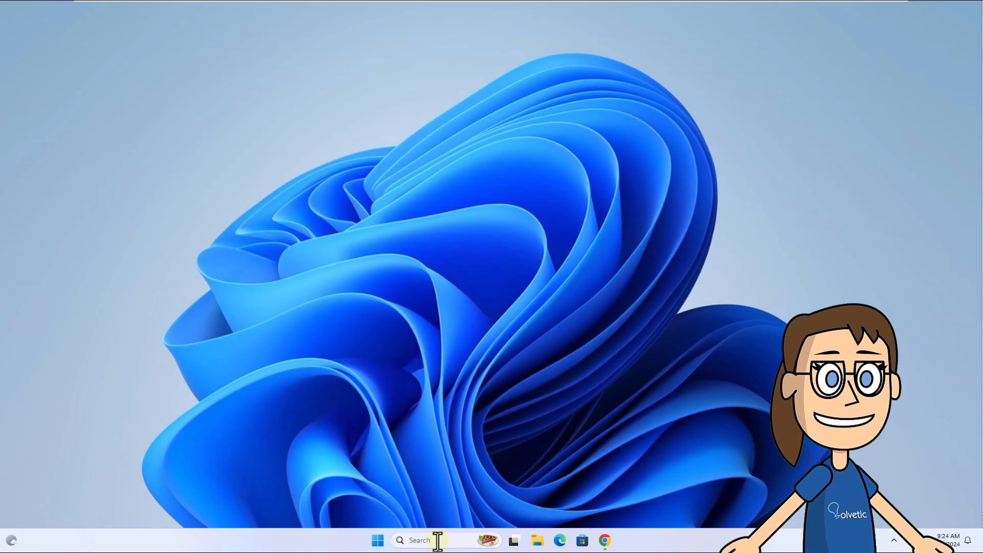
type("netw")
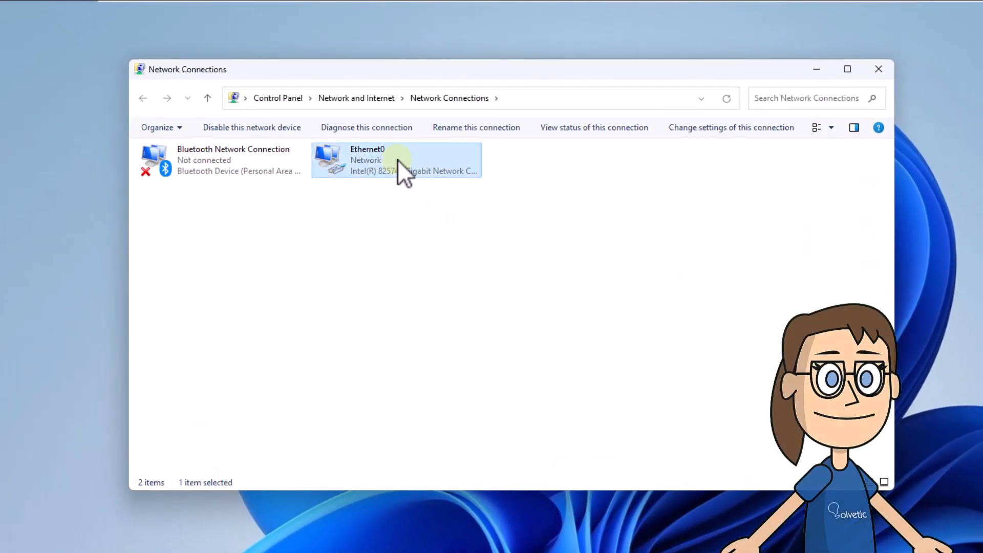
right_click(397, 159)
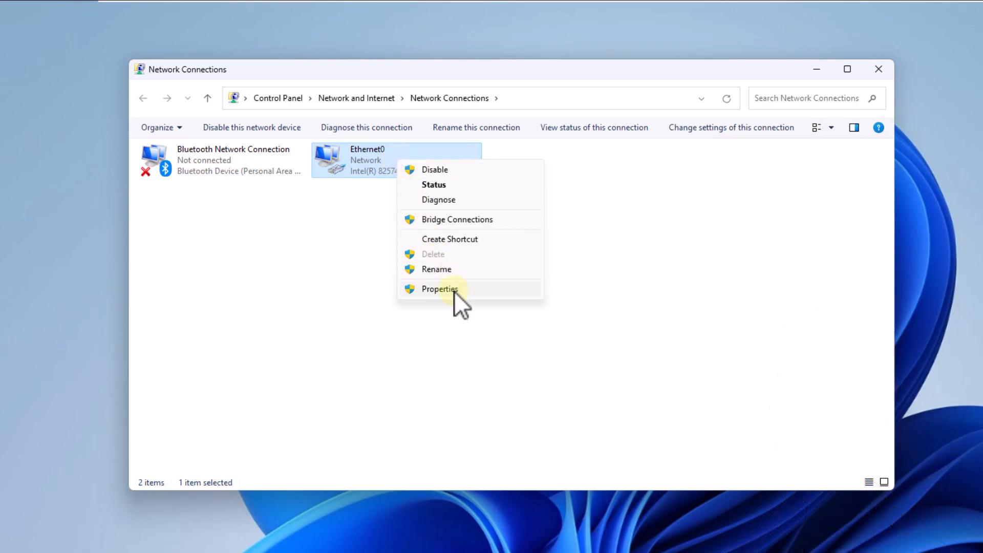
In Ethernet0 Properties, uncheck Internet Protocol Version 6 and select the IPv4 entry.
left_click(439, 289)
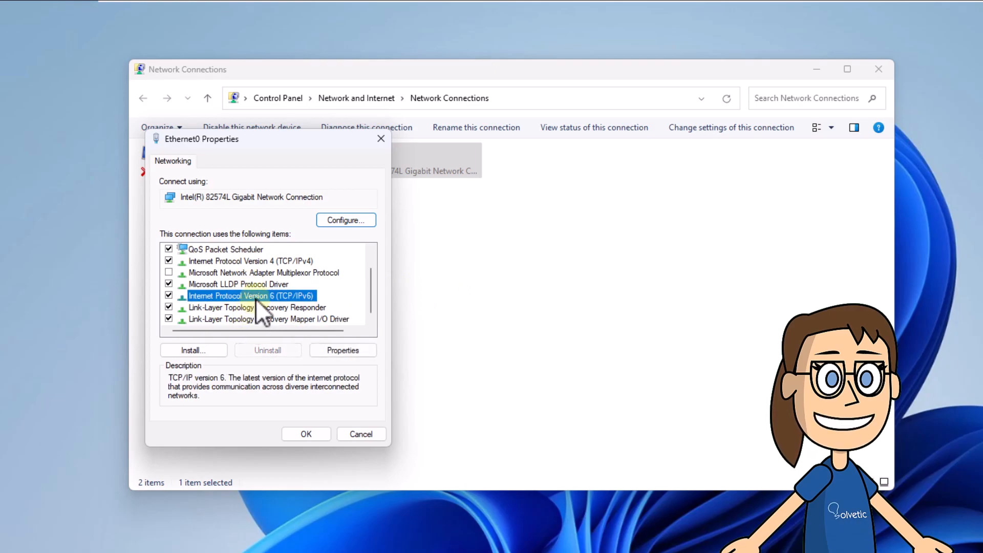
left_click(169, 295)
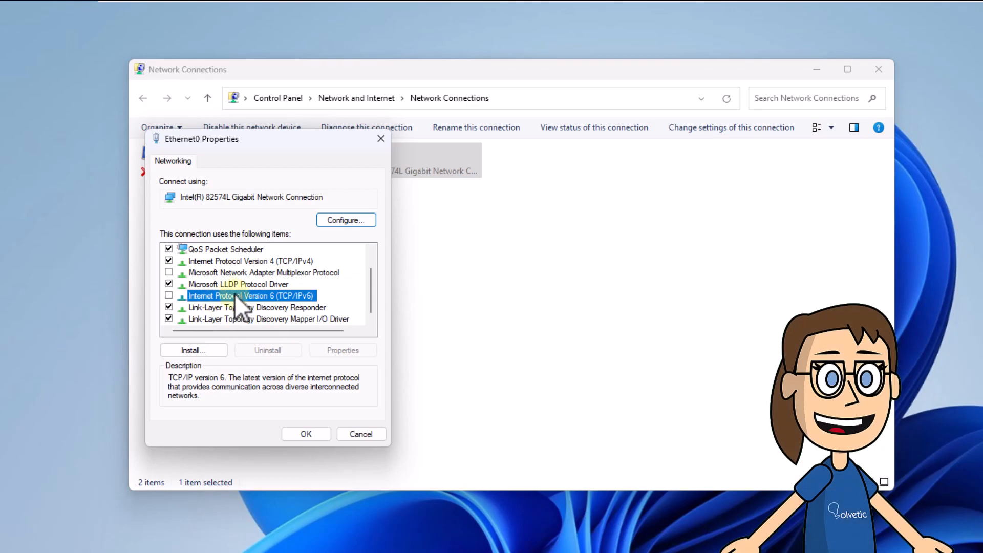
left_click(251, 261)
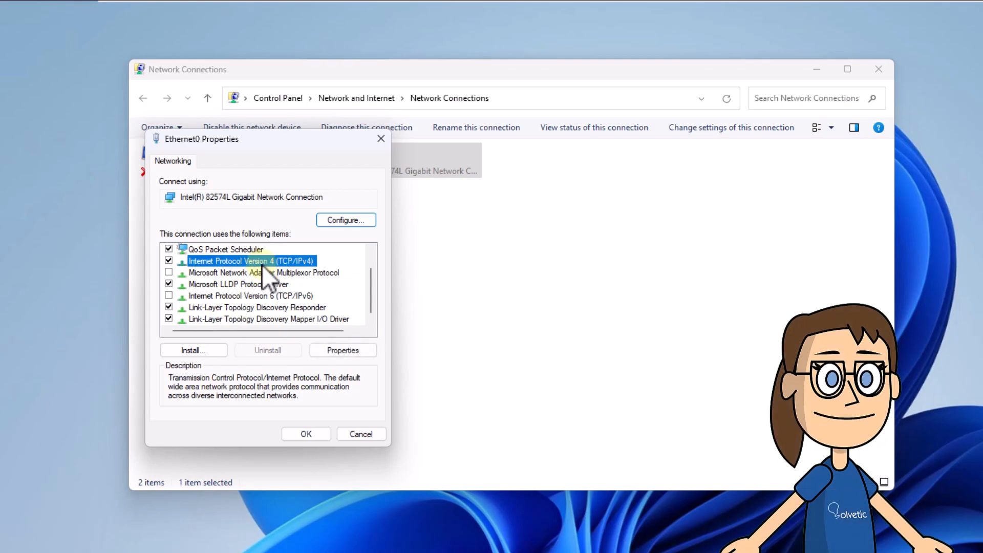
Set Ethernet0's IPv4 DNS servers manually to 8.8.8.8 and 8.8.4.4 and save.
left_click(342, 350)
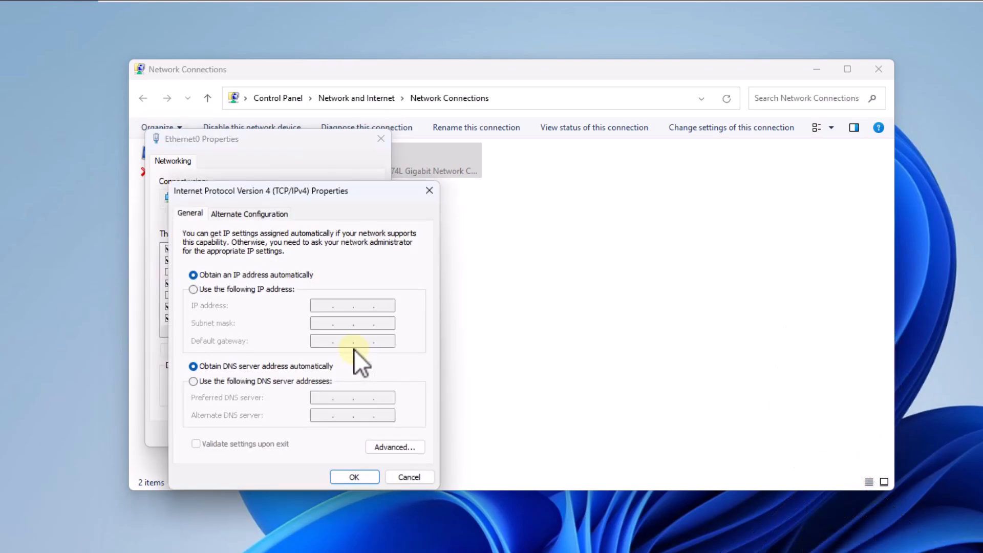
left_click(194, 380)
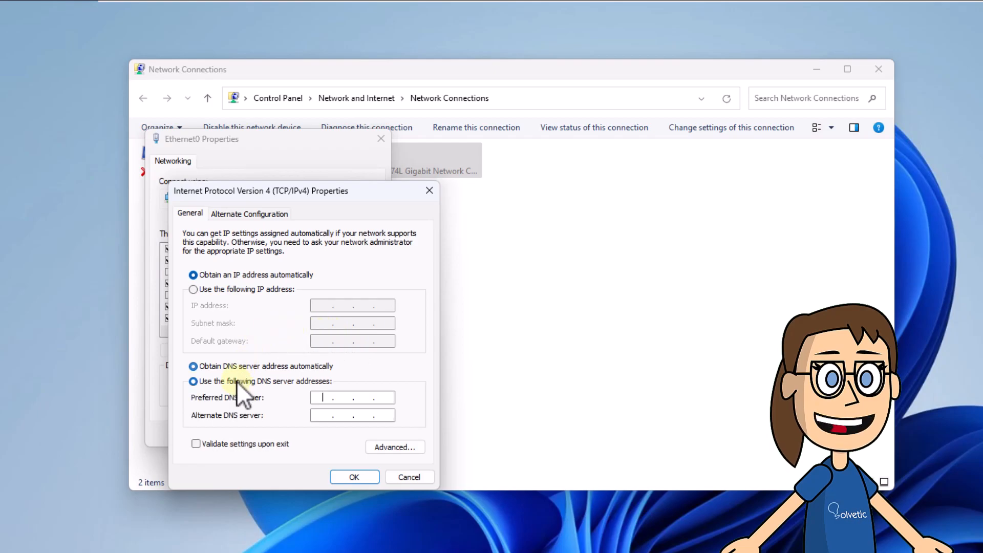
type("8.8.8.8")
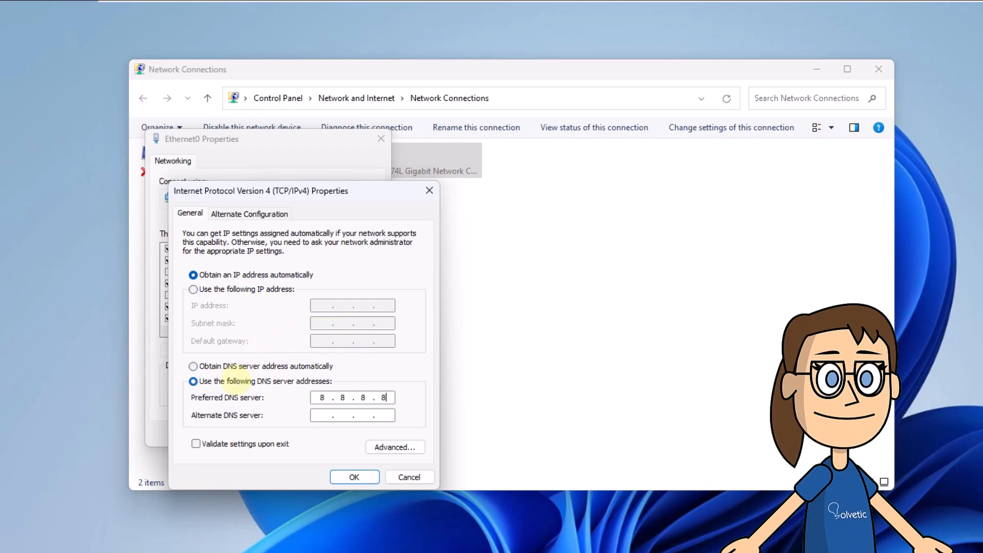
type("8.8.4.4")
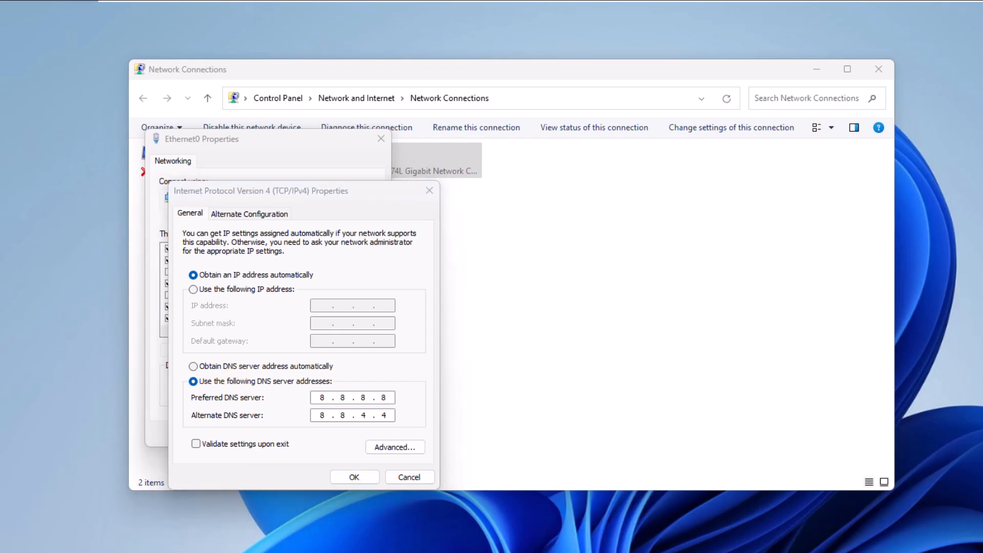
left_click(353, 477)
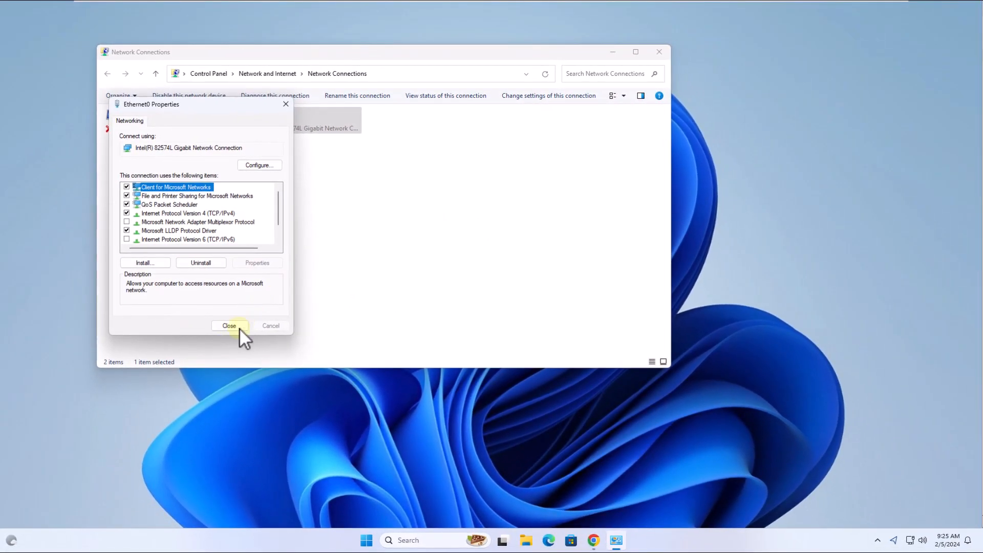
Close the Ethernet0 properties and the Network Connections window.
left_click(228, 326)
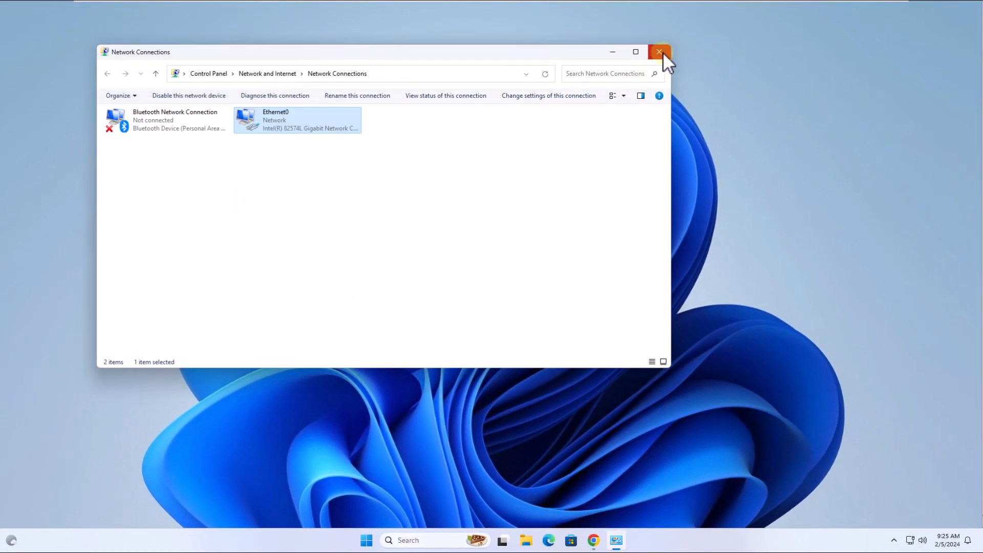
left_click(658, 52)
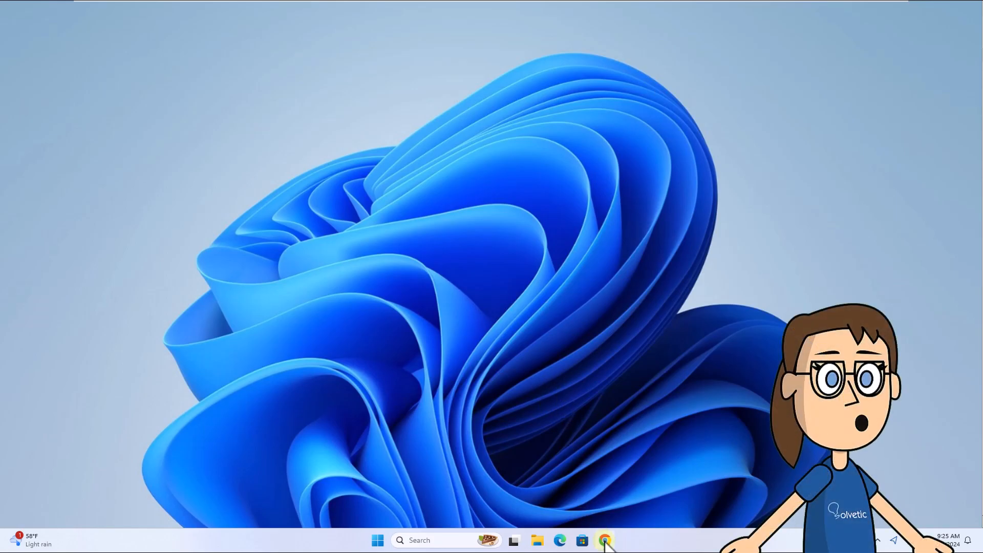
Launch Chrome, confirm solvetic.com loads, then minimize the browser.
left_click(604, 539)
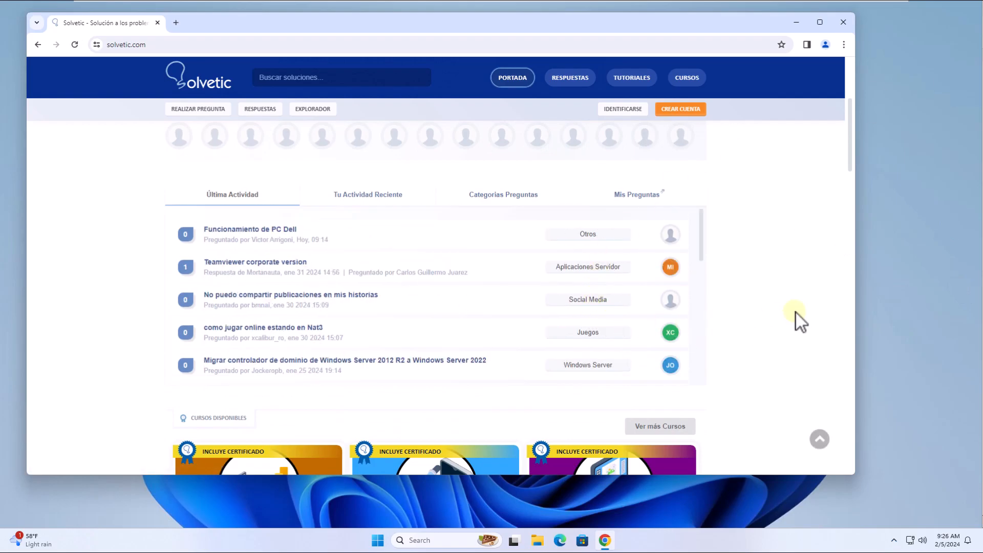
scroll("down", 3)
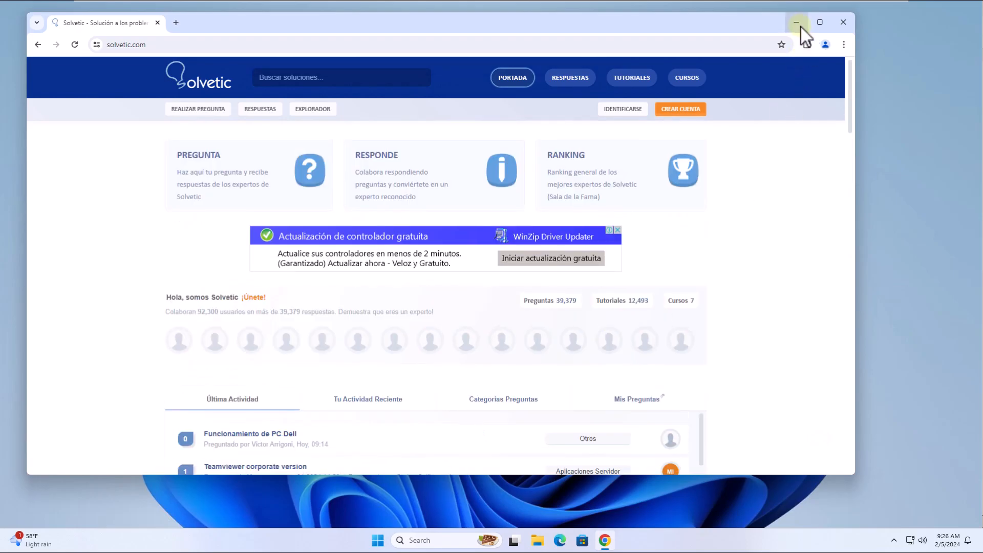
left_click(796, 22)
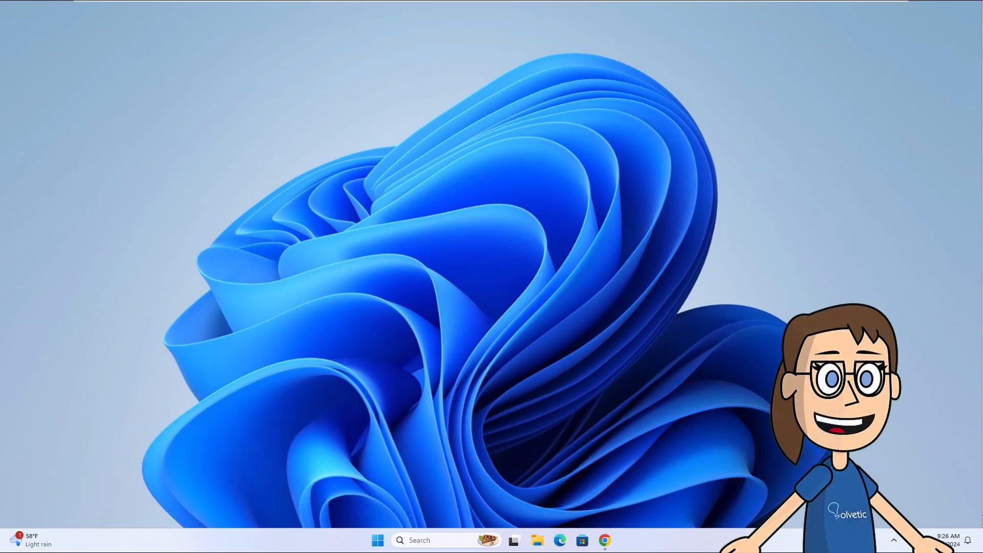
Search 'cmd' and start Command Prompt as administrator, reaching the UAC prompt.
type("c")
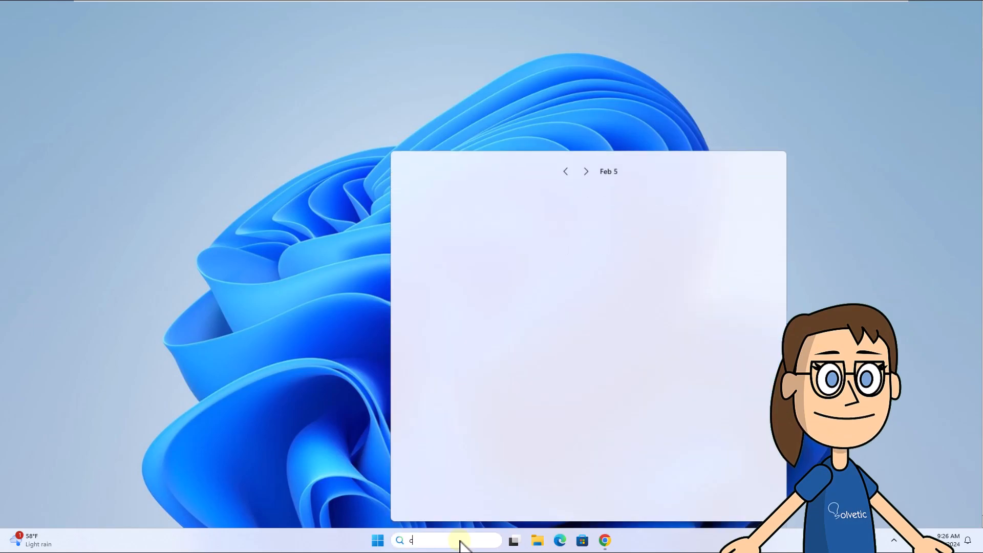
type("md")
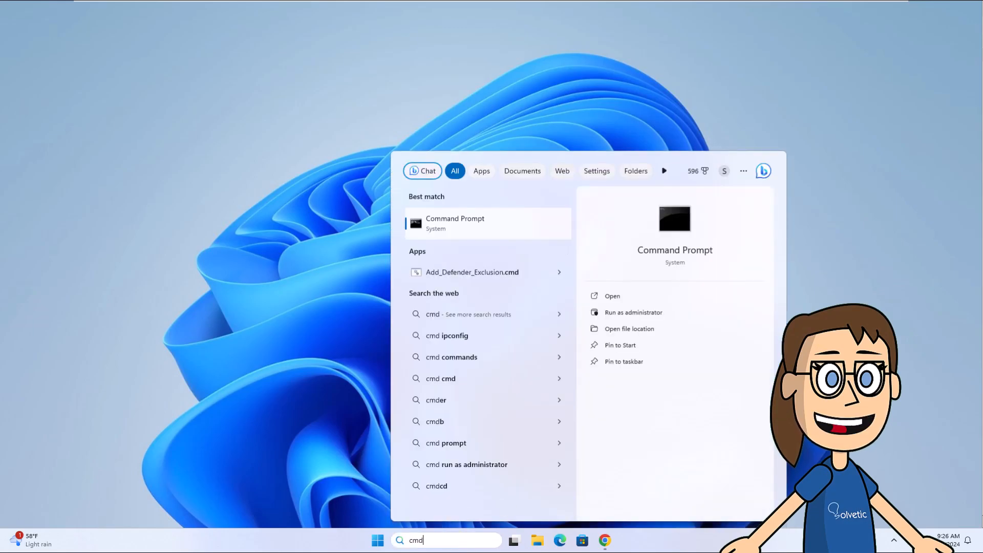
left_click(633, 313)
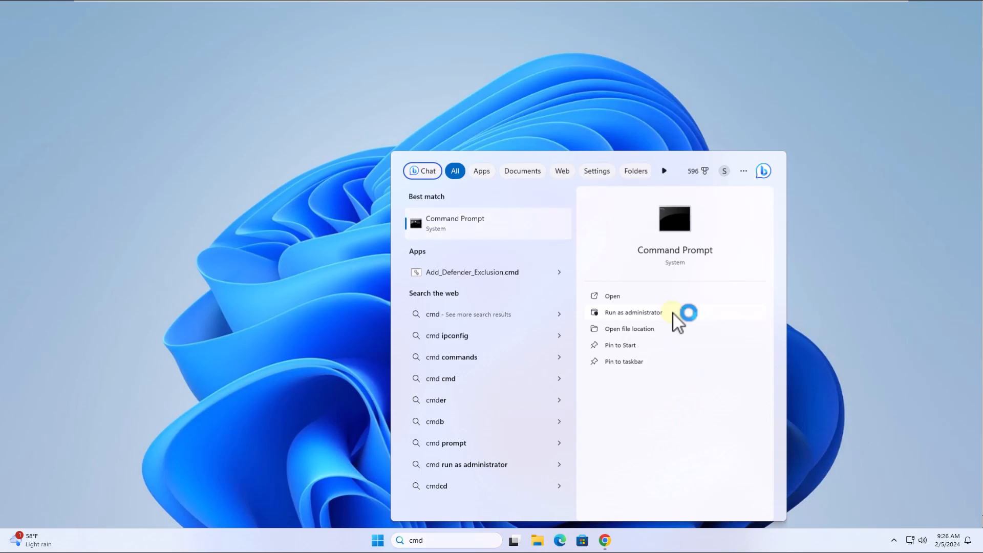
left_click(633, 312)
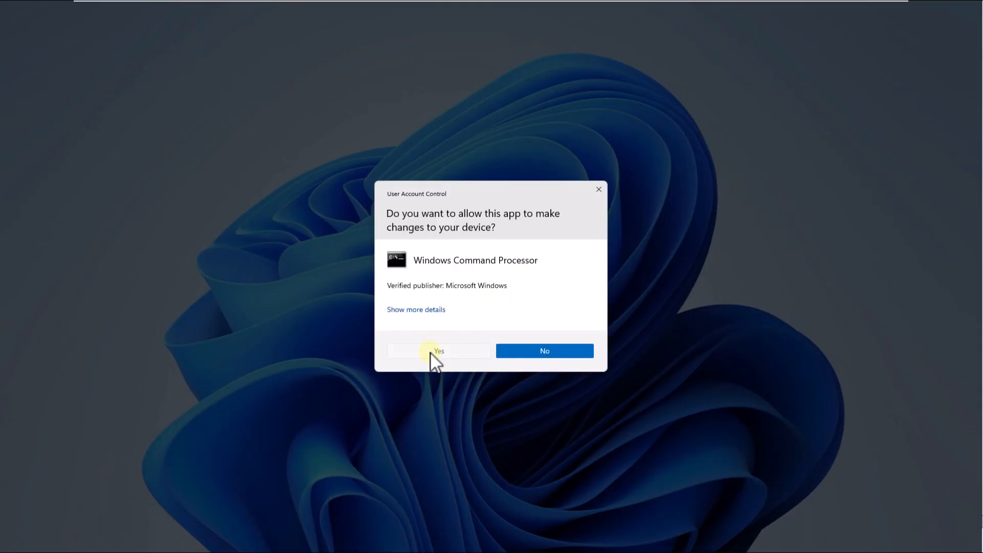
Confirm the UAC prompt, run 'ipconfig /flushdns', then clear the console with cls.
left_click(438, 350)
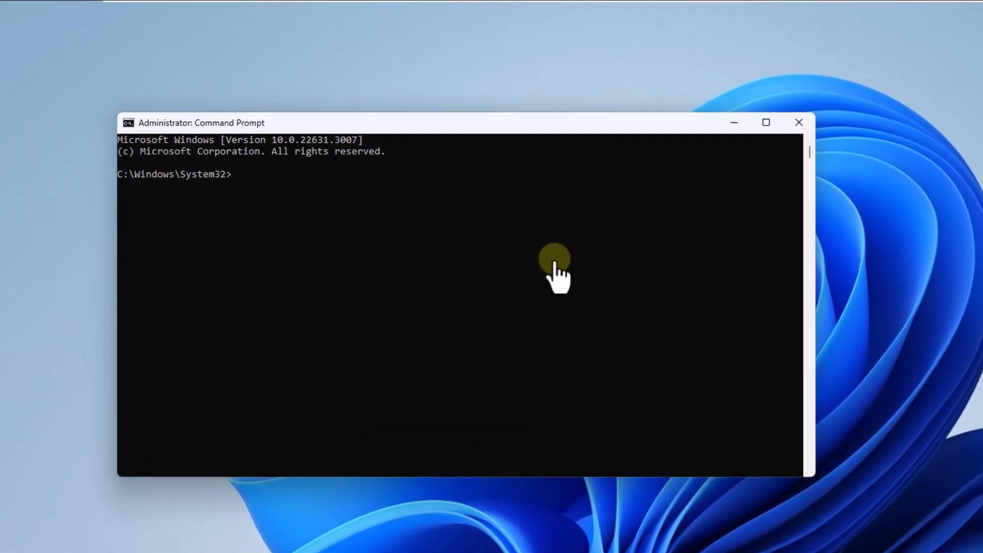
type("ipconfig /flushdns")
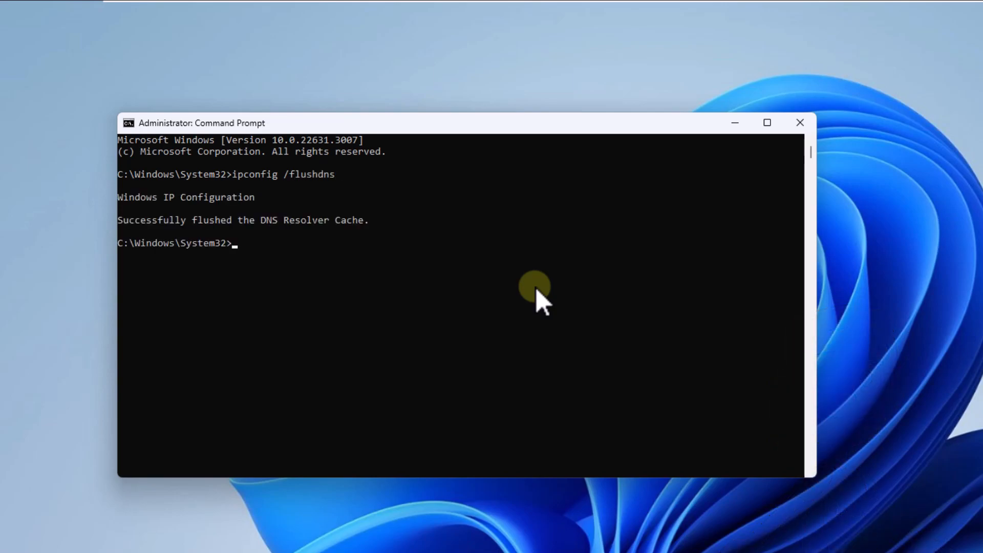
type("cls")
type("ne")
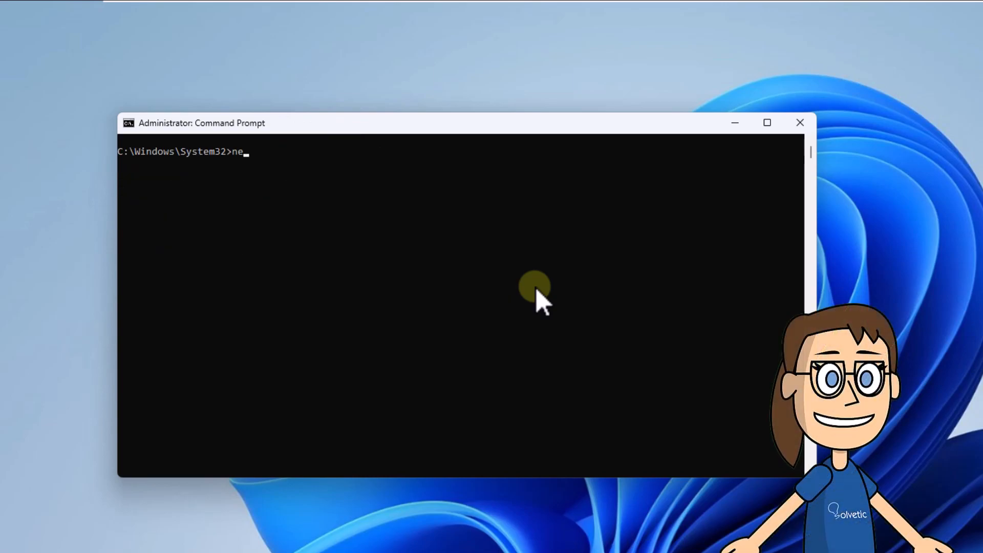
Run 'netsh winsock reset', then clear and close the Command Prompt.
type("tsh winsock rese")
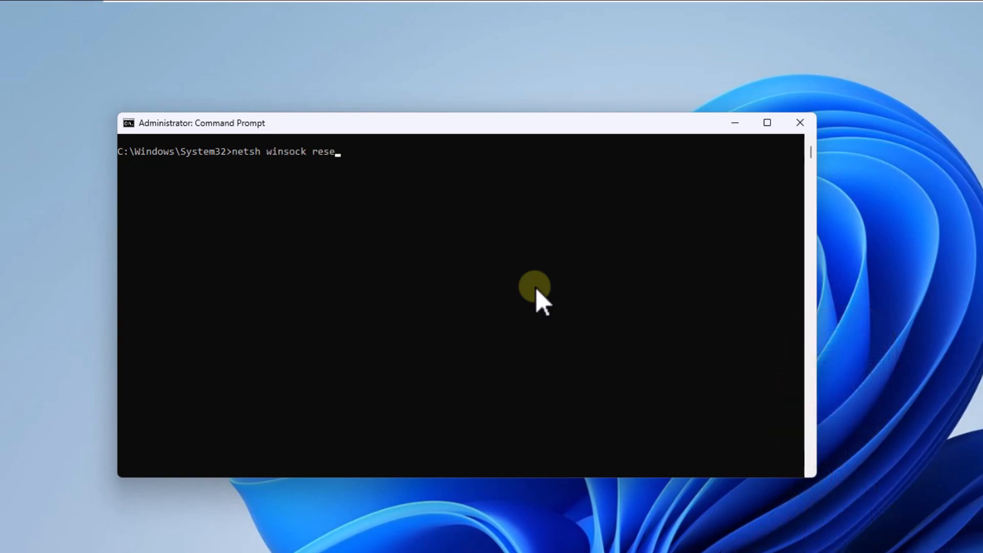
type("t")
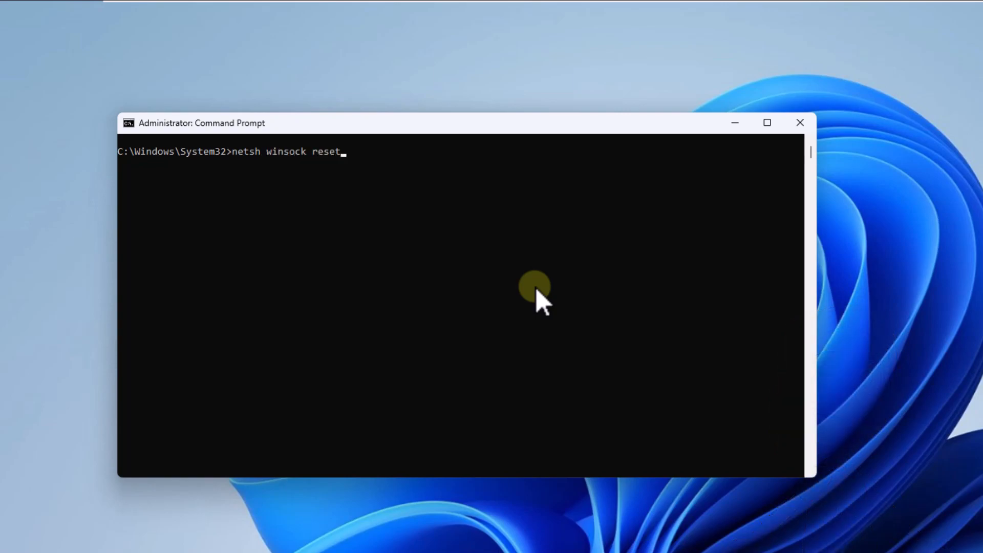
key("Enter")
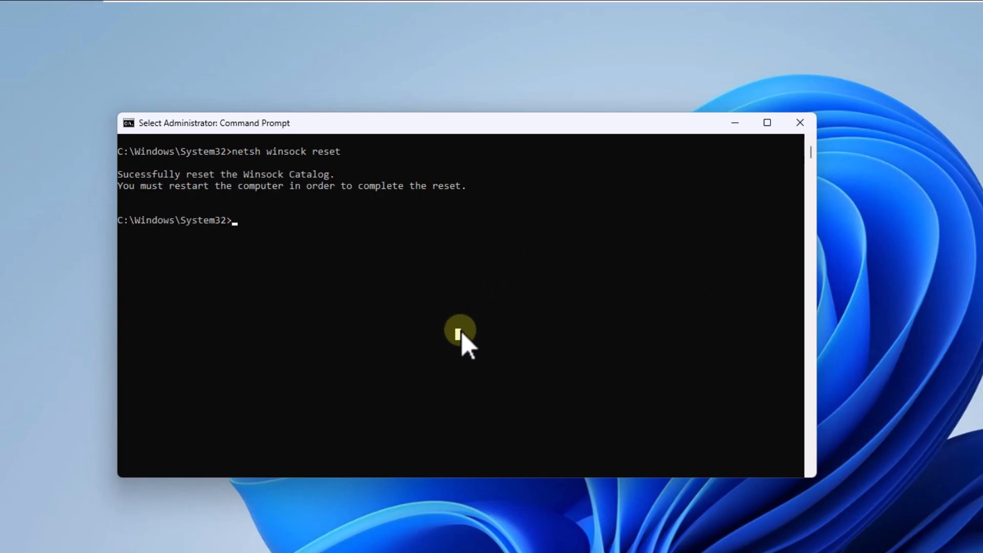
type("cls")
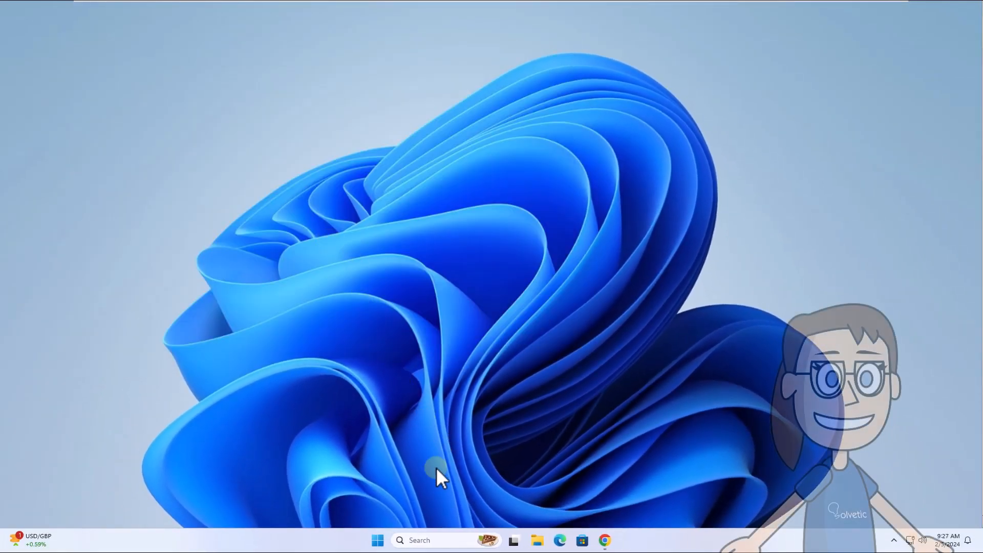
Restart the computer from the Start menu's Power options.
left_click(377, 540)
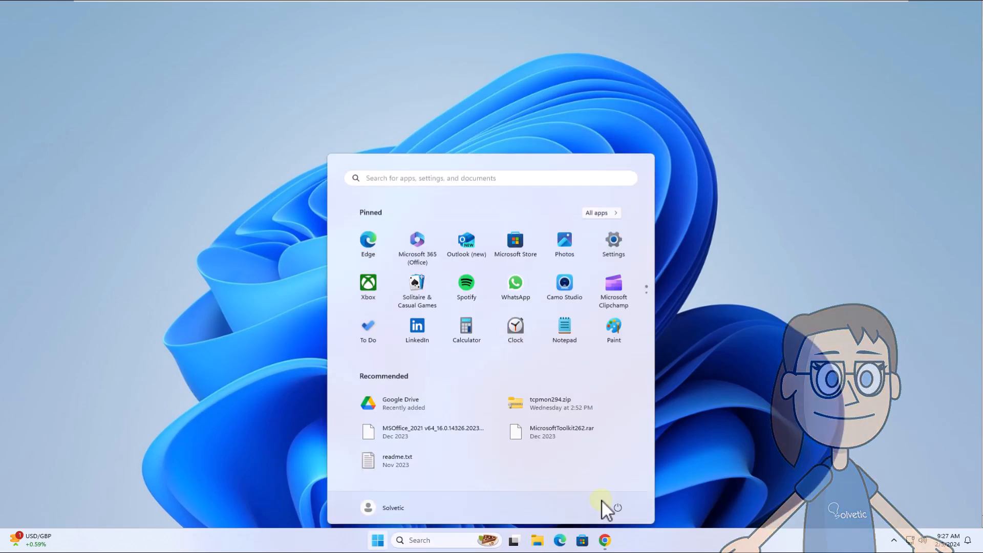
left_click(616, 506)
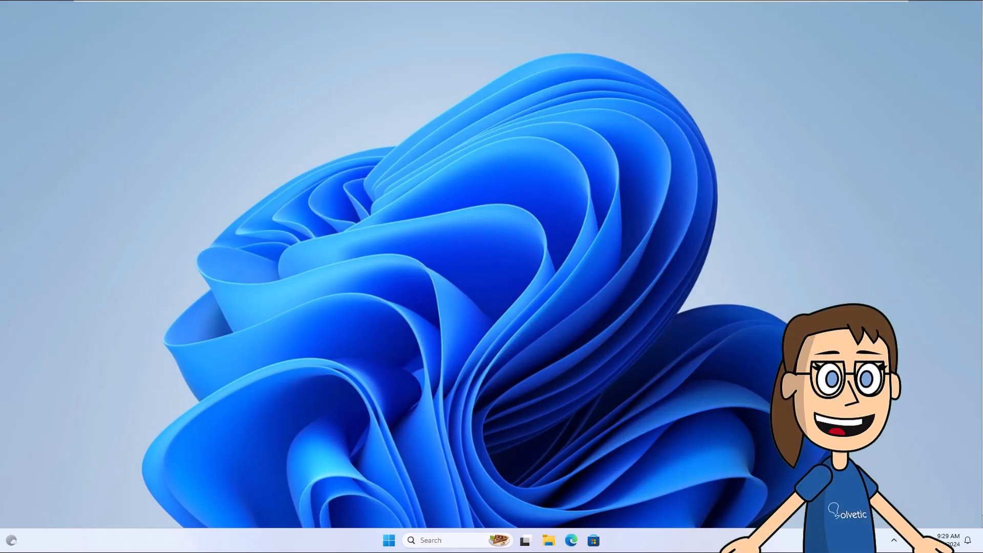
Reopen Chrome on solvetic.com after the restart and scroll through the page.
type("g")
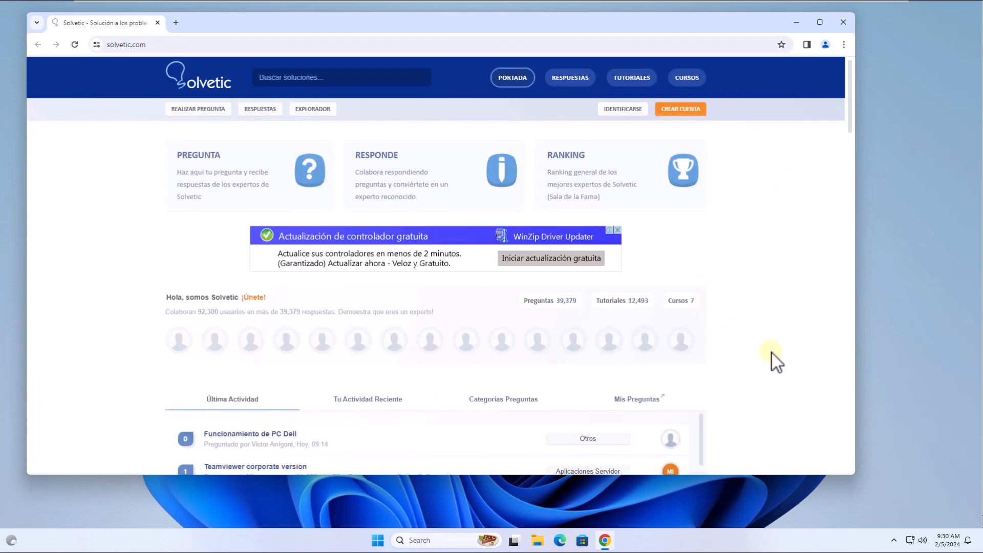
scroll("down", 3)
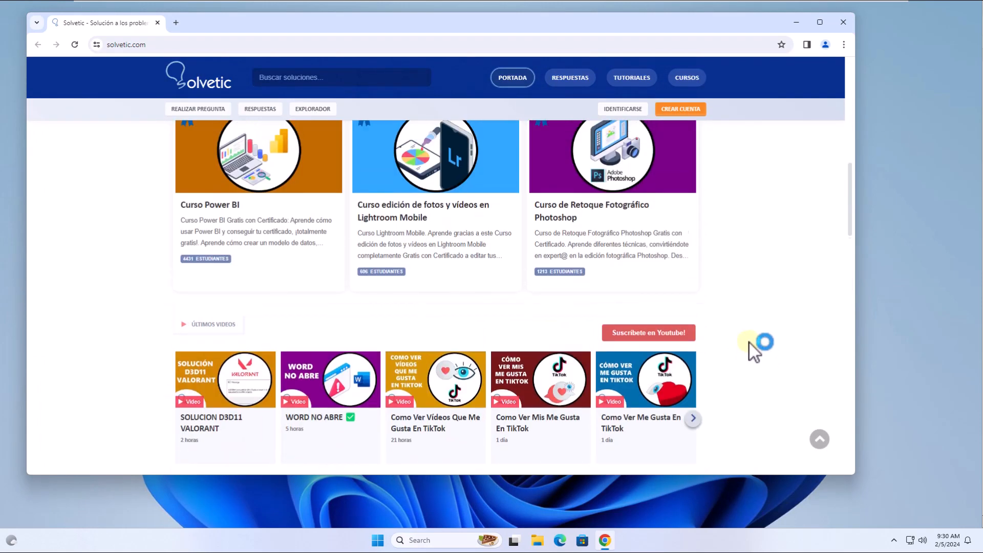